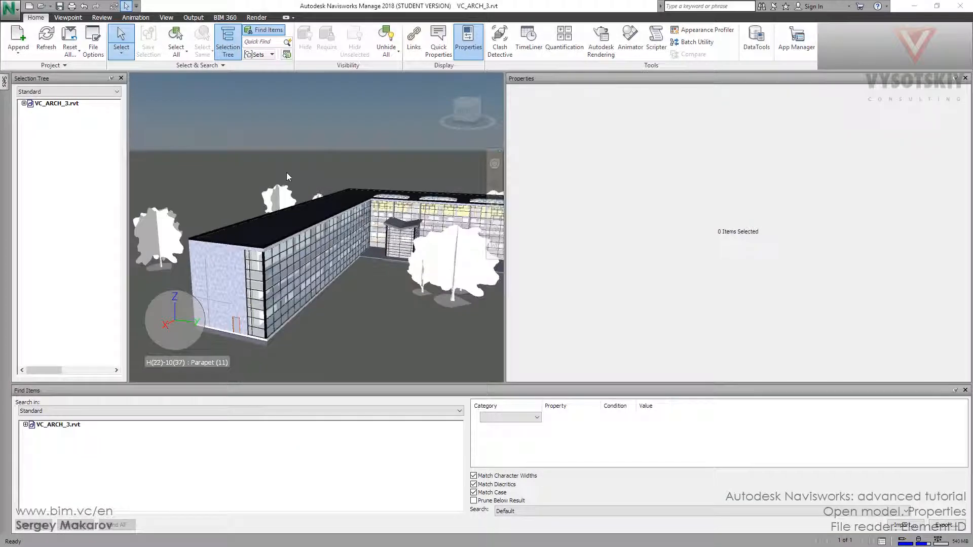
Inspect the Revit file reader's Convert element Ids setting in Options and close the dialog
click(8, 8)
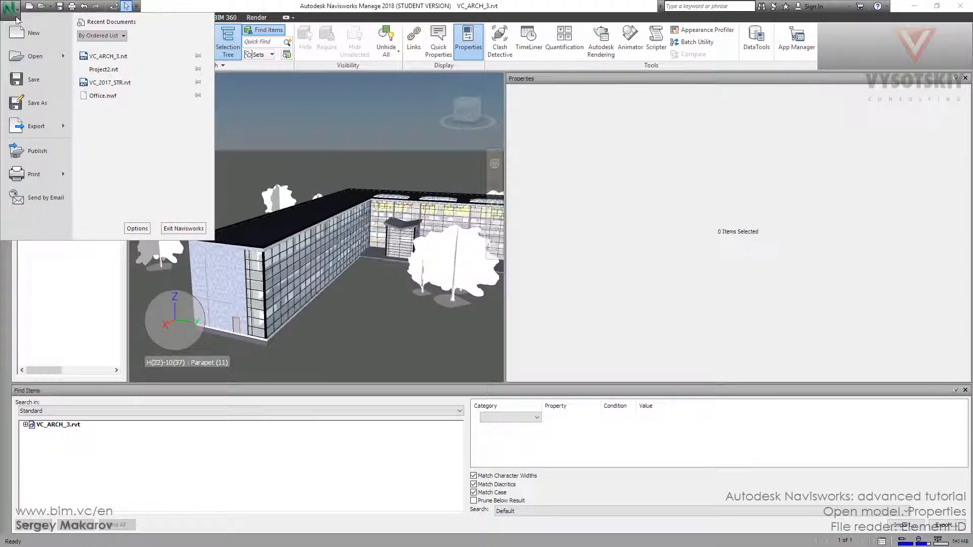
click(137, 229)
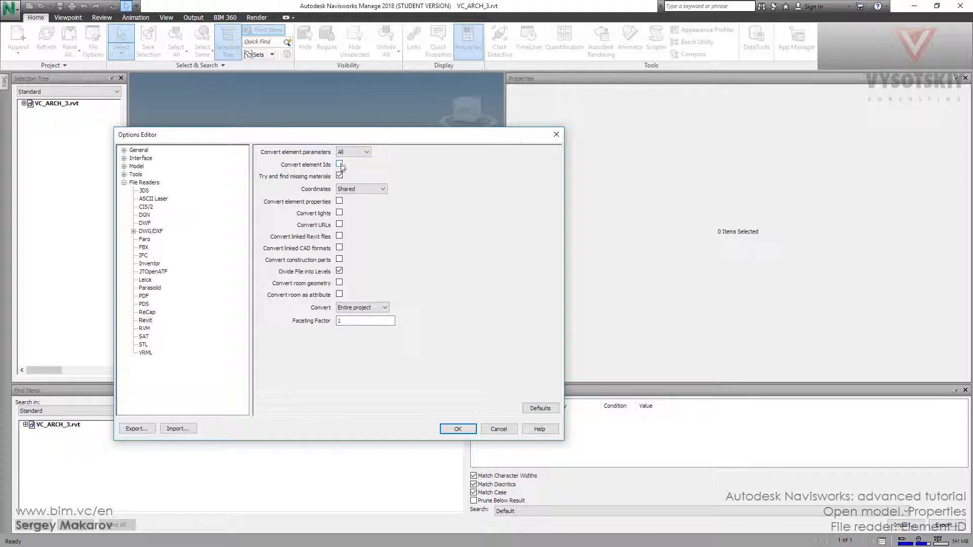
click(457, 429)
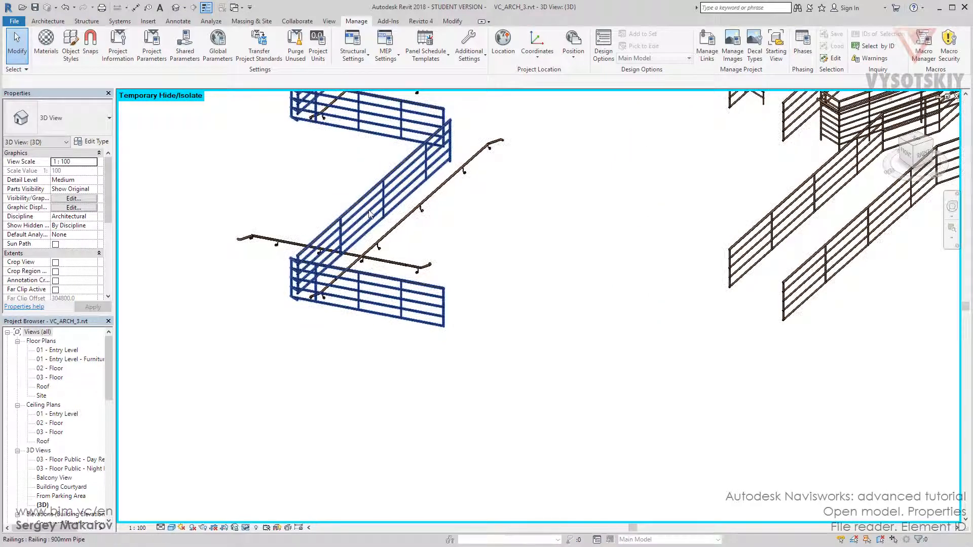
Read the blue railing's ID (180787) via Manage > IDs of Selection and dismiss the readout
click(370, 215)
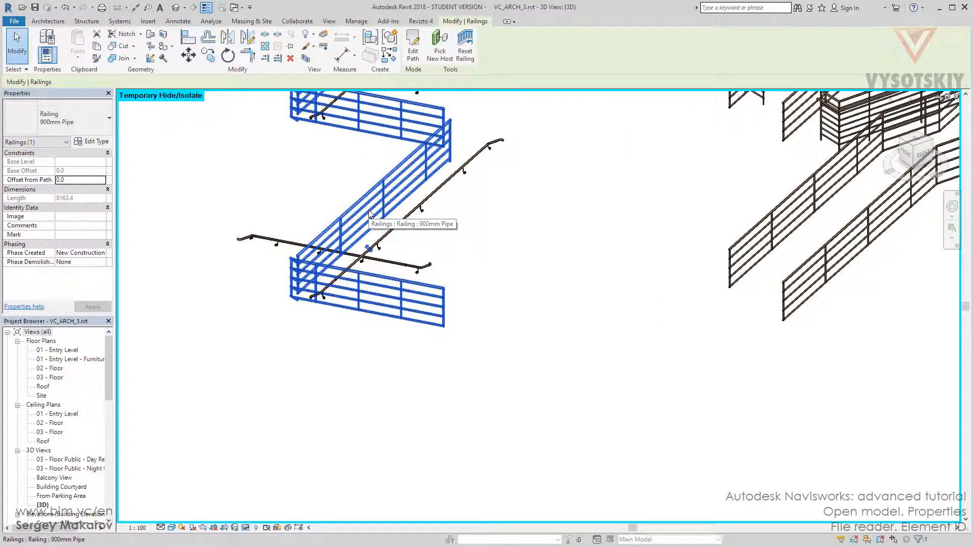
mouse_move(357, 21)
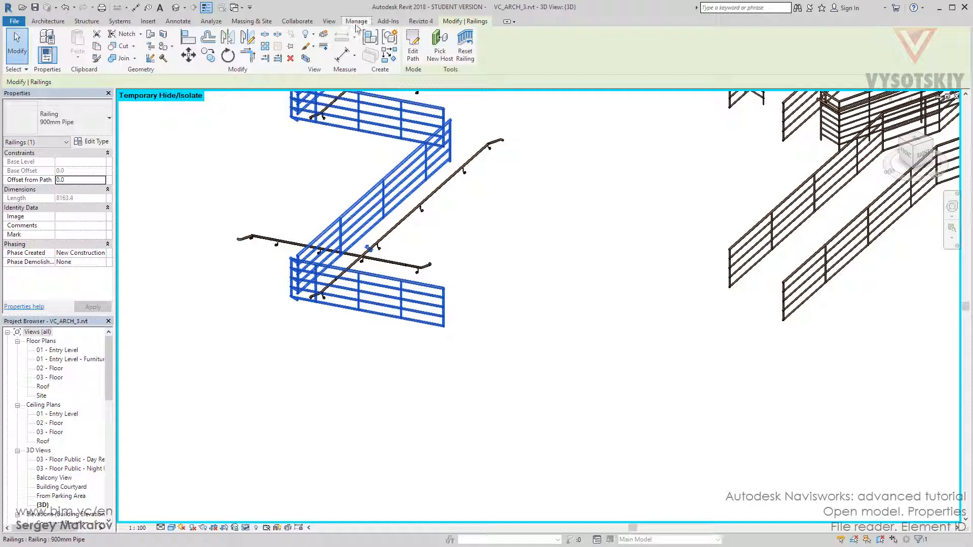
click(356, 20)
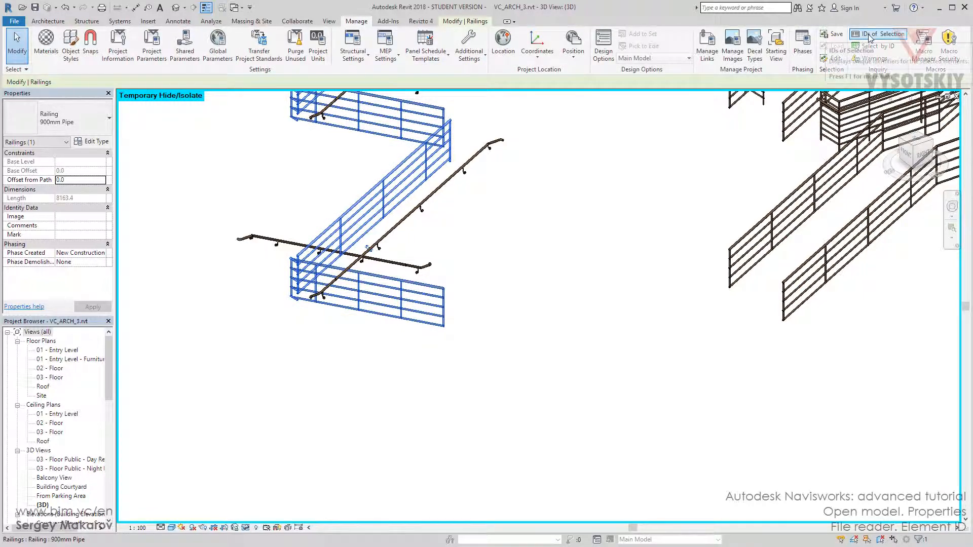
click(878, 33)
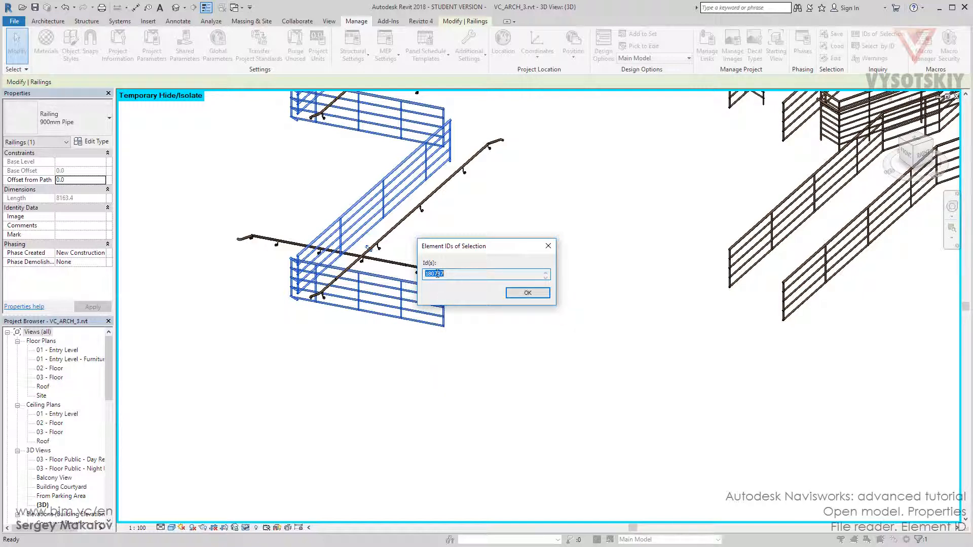
click(527, 291)
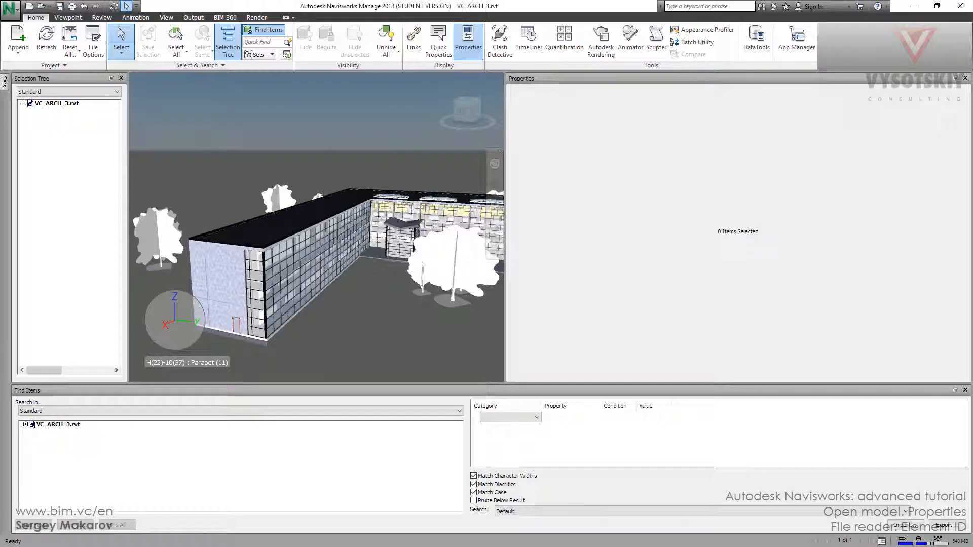
Select an exterior Basic Wall and show its Element properties listing Id 139854
click(227, 284)
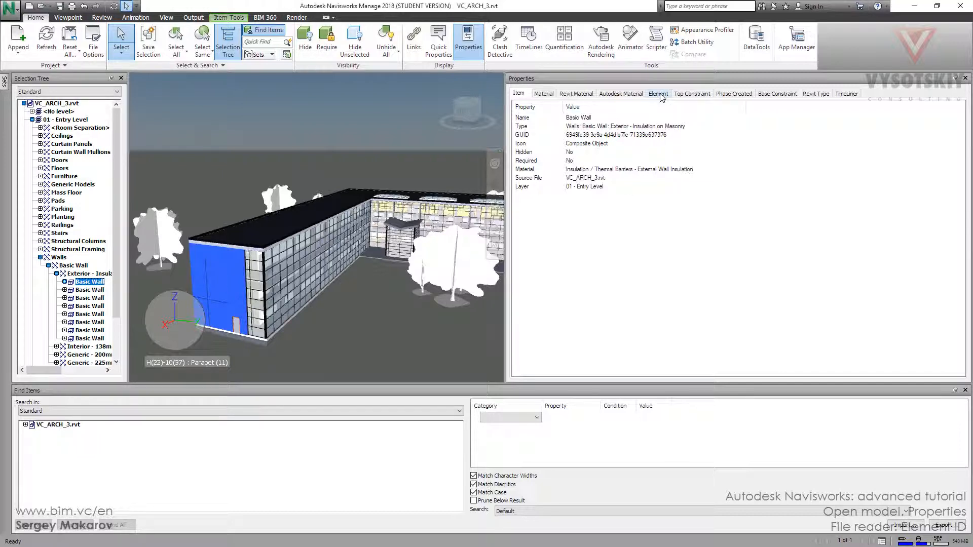
click(659, 93)
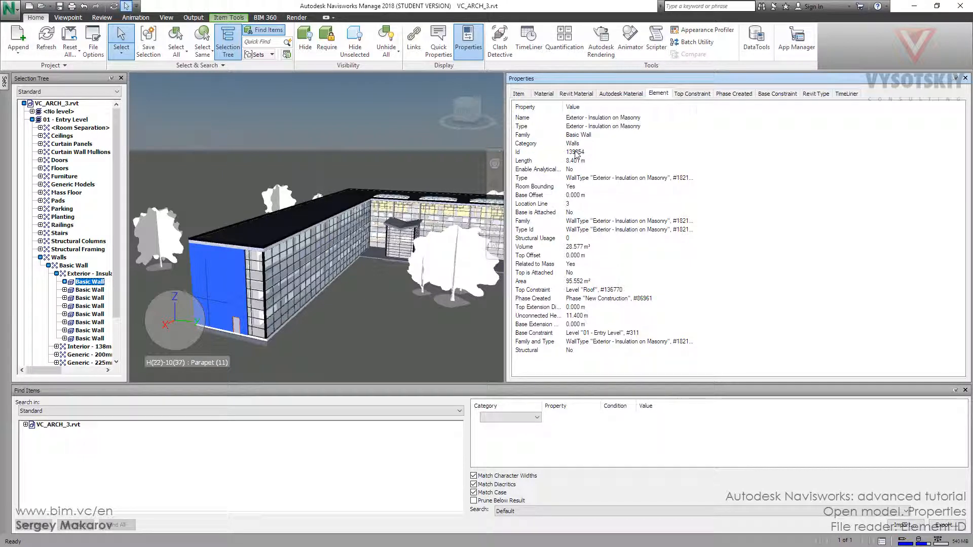
Revisit the Revit reader options from the application menu and close the editor
click(10, 7)
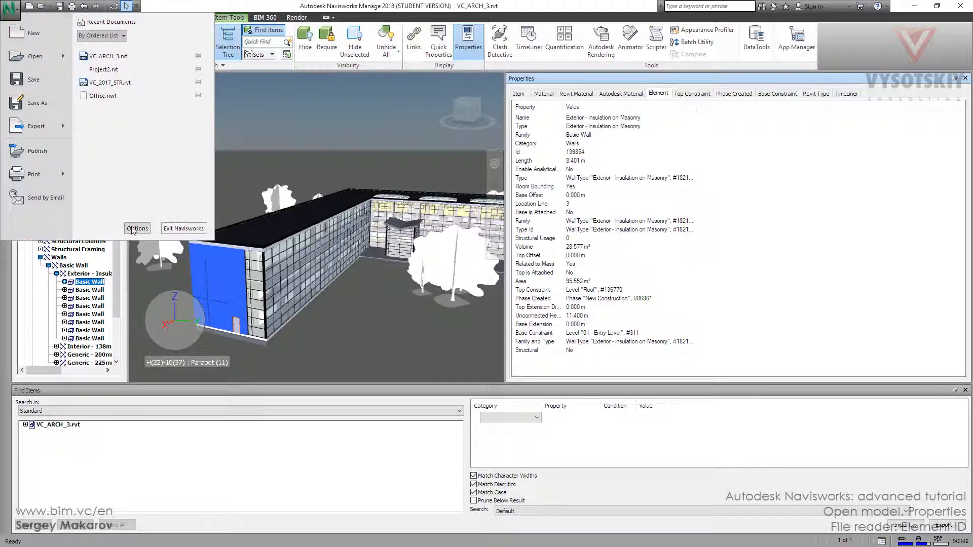
click(137, 229)
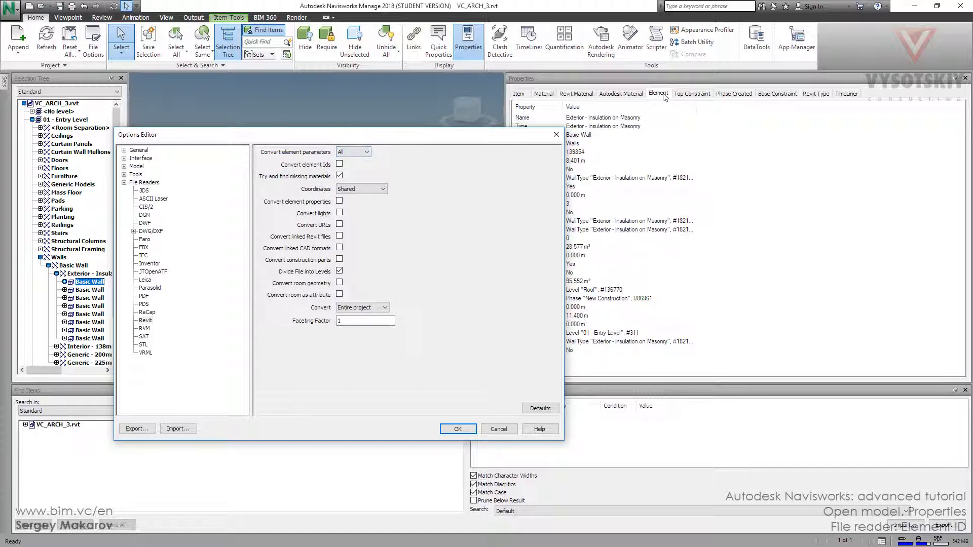
click(457, 429)
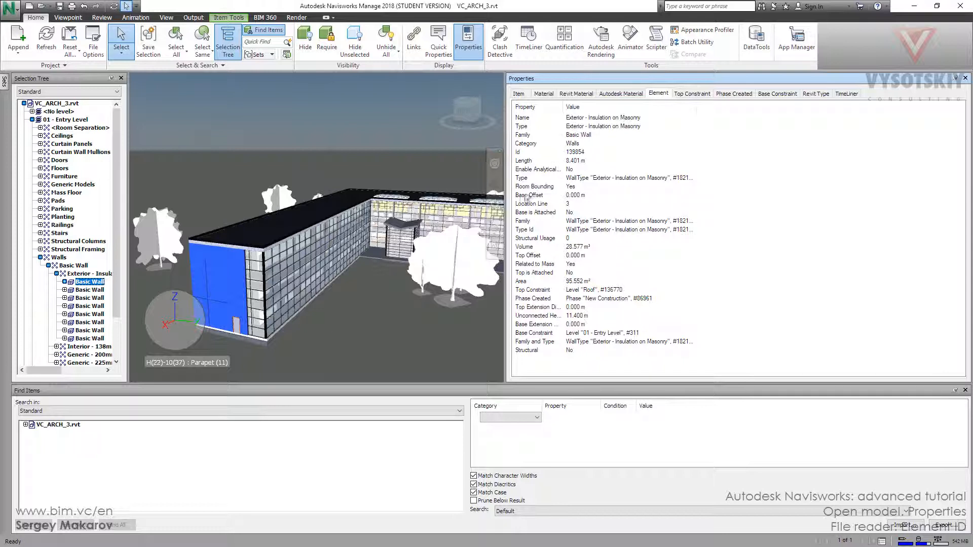
mouse_move(659, 96)
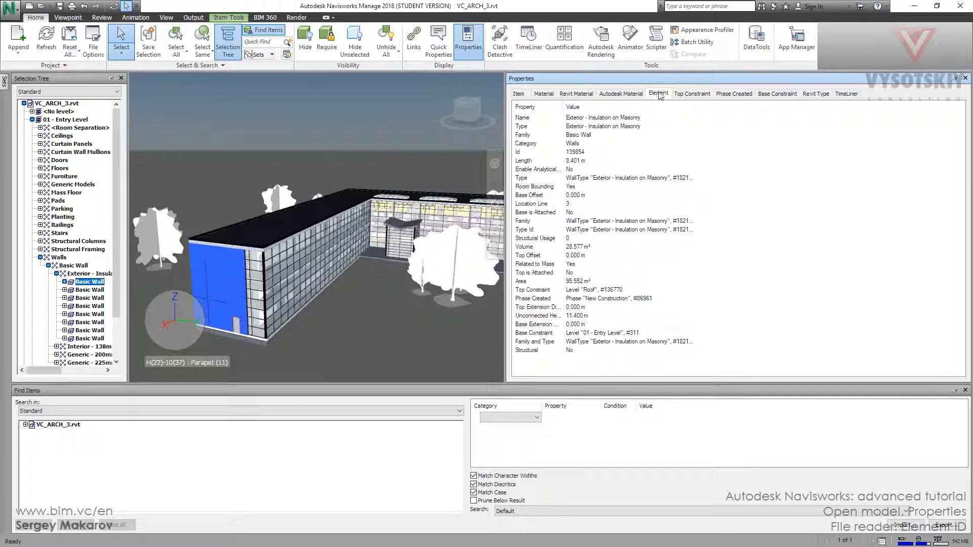
mouse_move(544, 448)
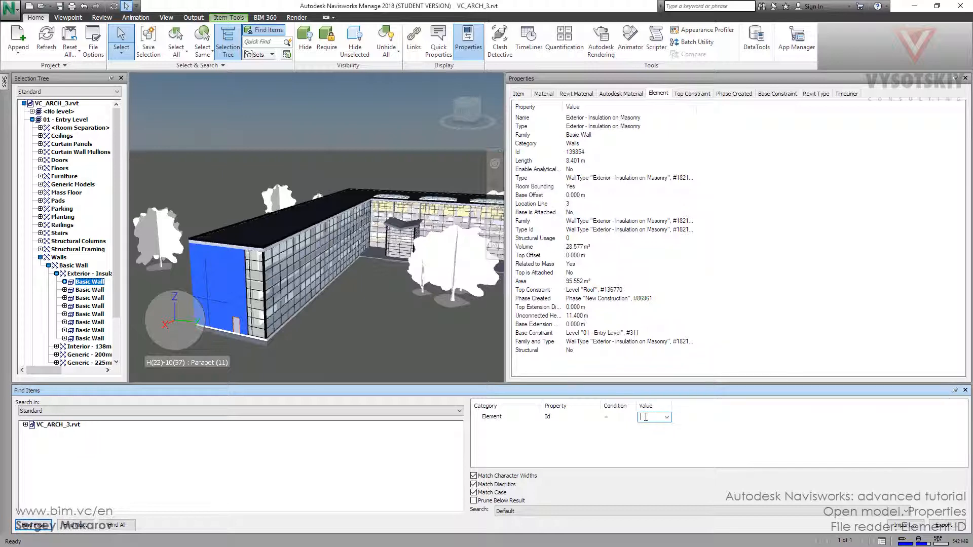
Find the item with Element Id 180787 and hide all unselected geometry
text(130787)
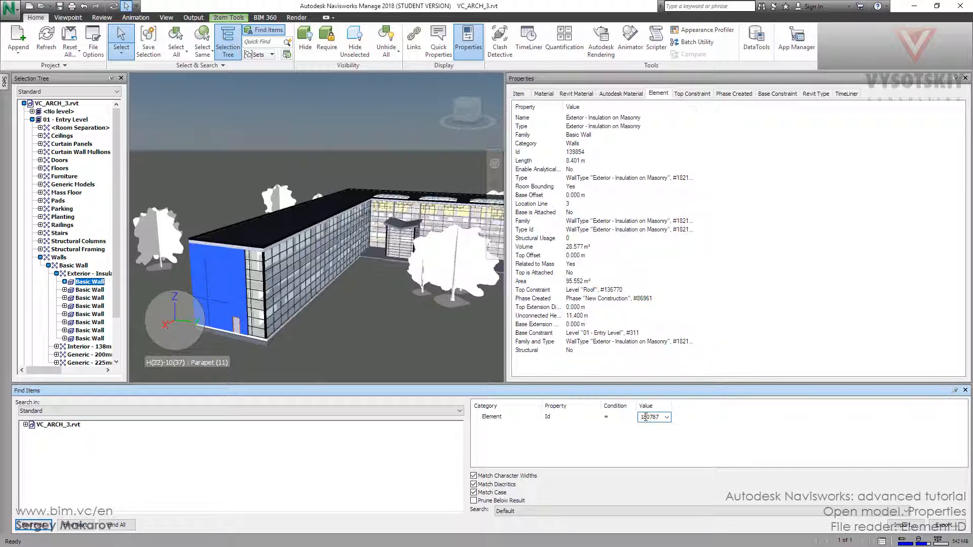
click(117, 525)
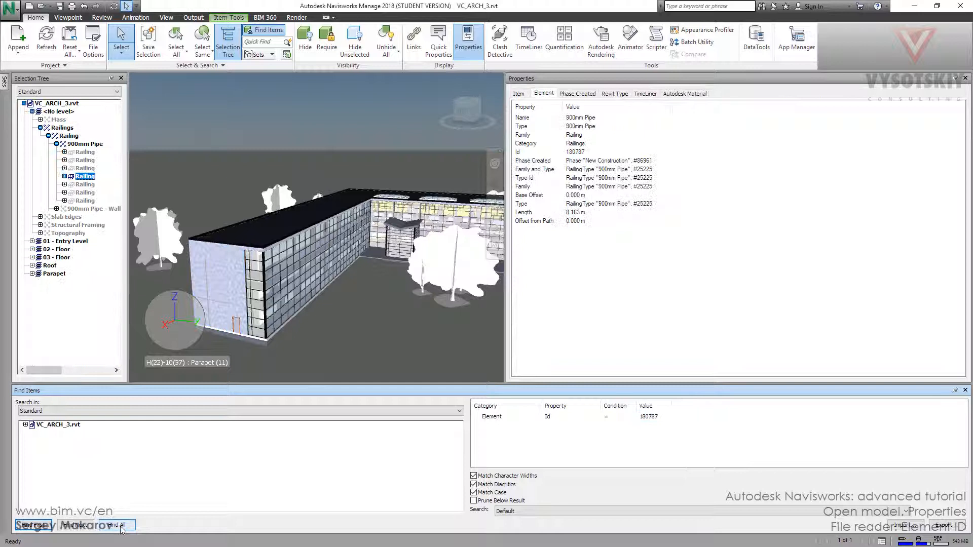
click(354, 39)
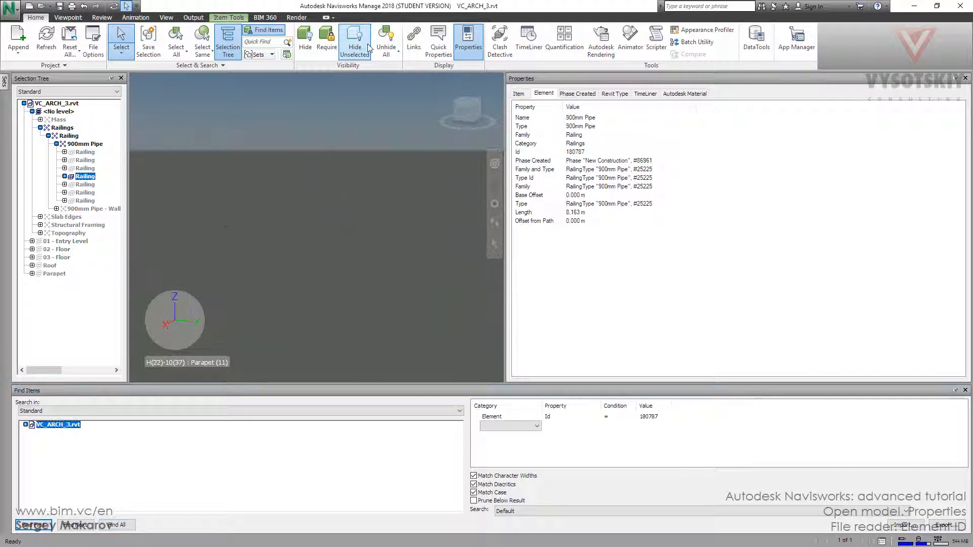
Bring up the scene context menu over the isolated railing
click(354, 38)
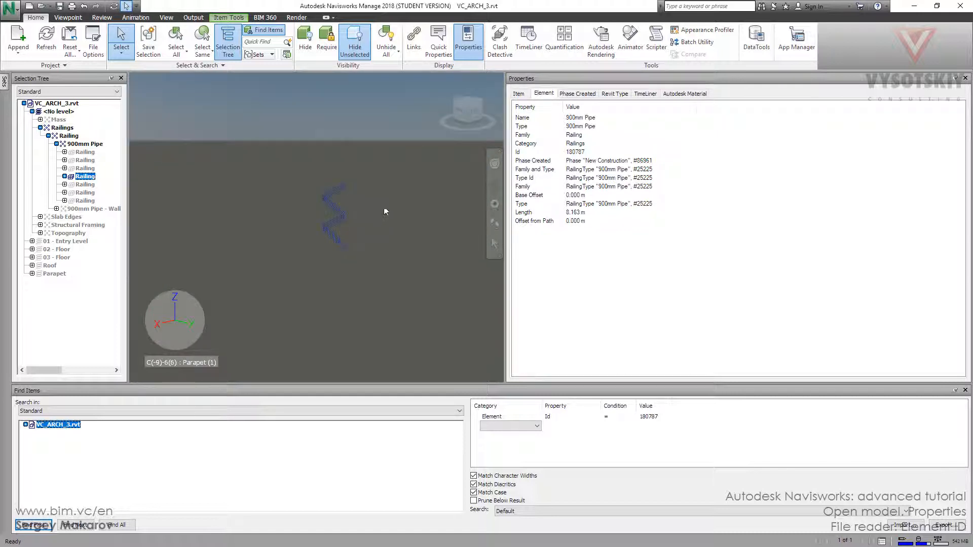
right_click(386, 211)
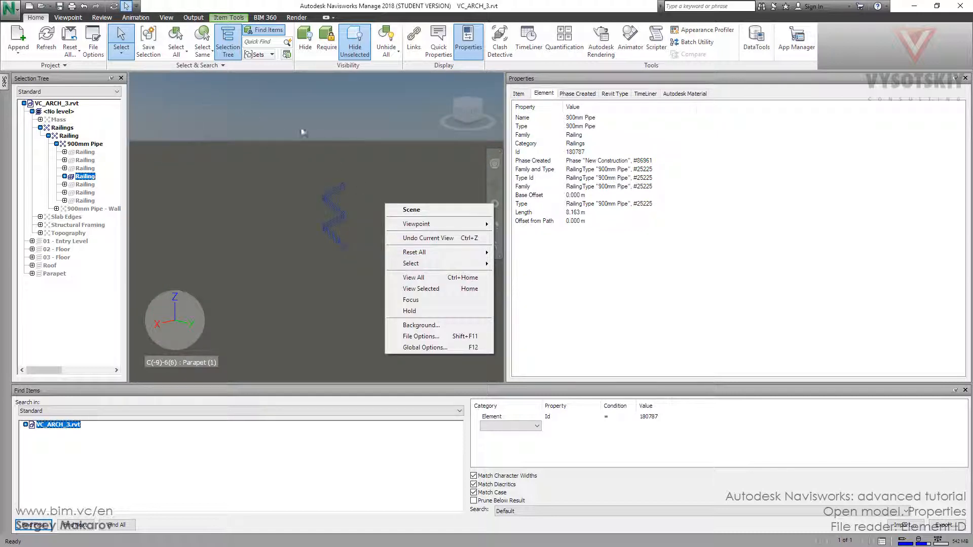
mouse_move(206, 180)
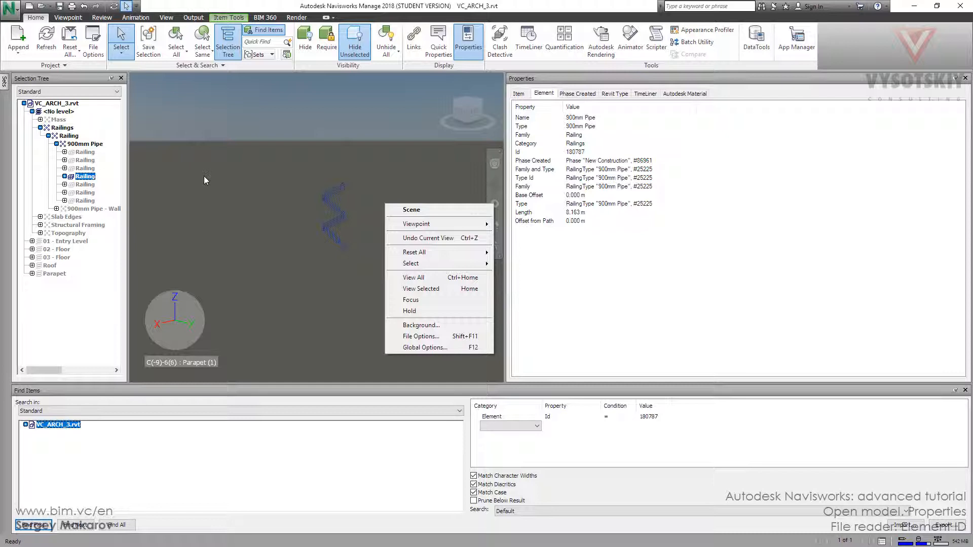
mouse_move(543, 96)
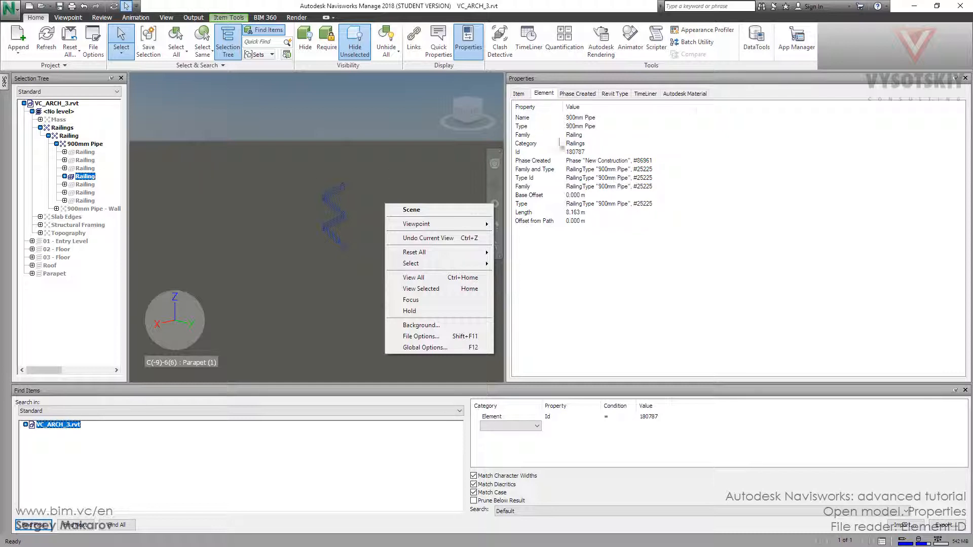
mouse_move(572, 156)
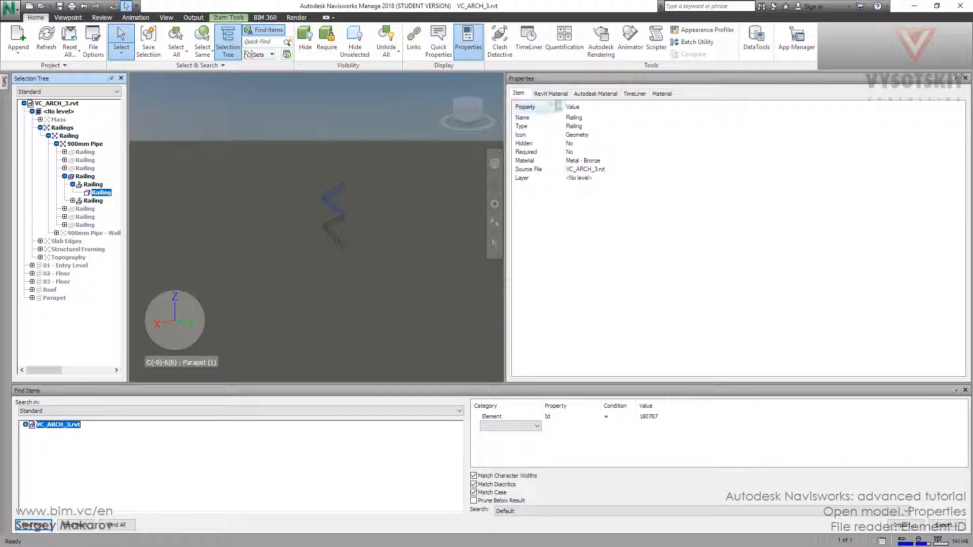
View the railing geometry's Autodesk Material and Metal - Bronze material values, then the parent insert's properties
click(596, 93)
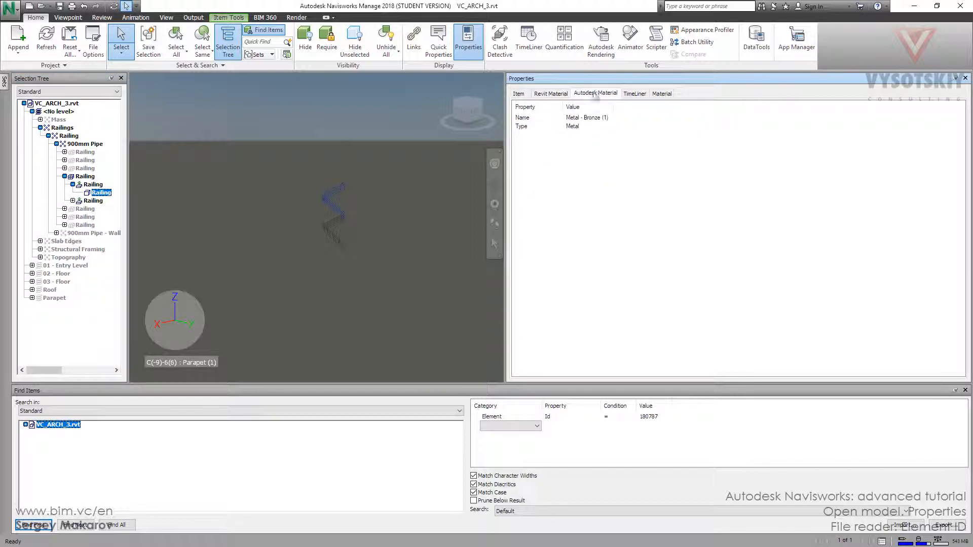
click(661, 93)
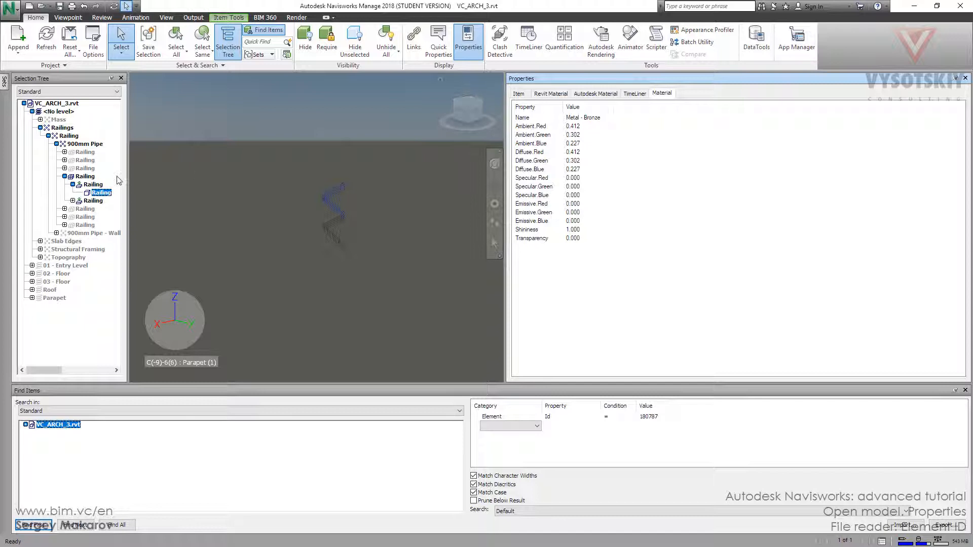
click(93, 184)
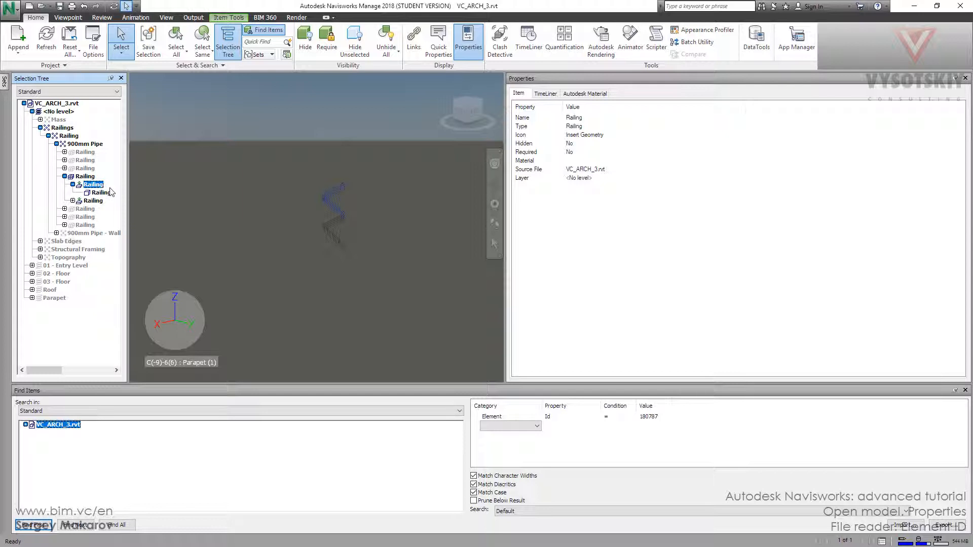
mouse_move(157, 199)
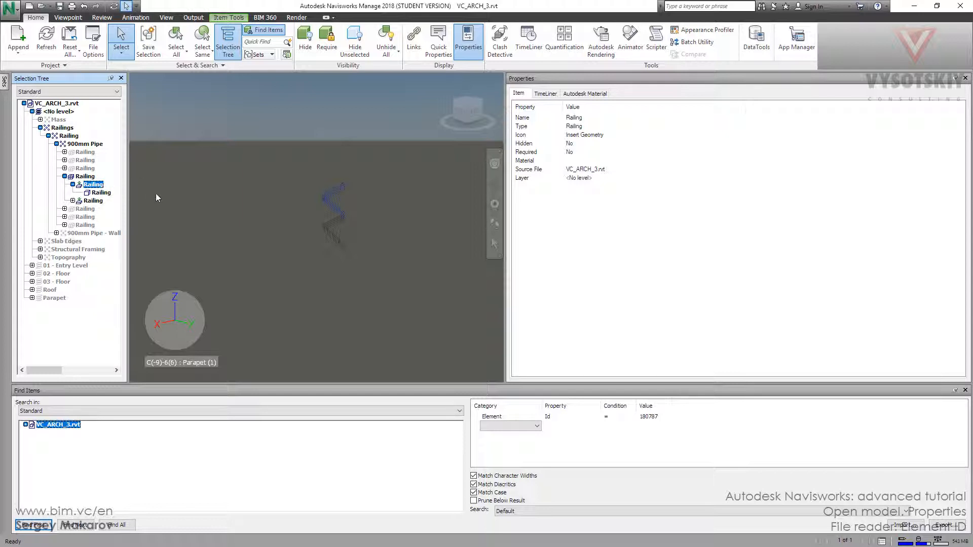
mouse_move(176, 204)
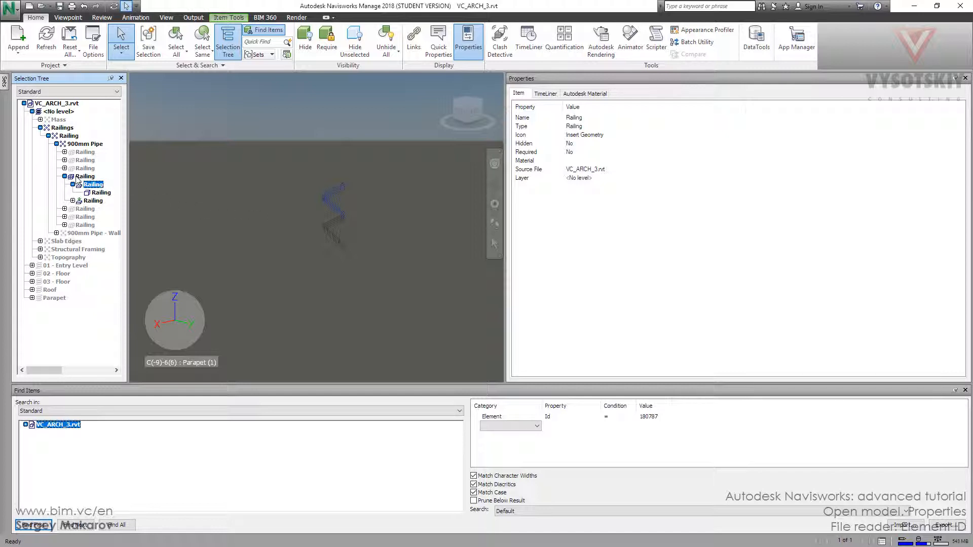
click(85, 176)
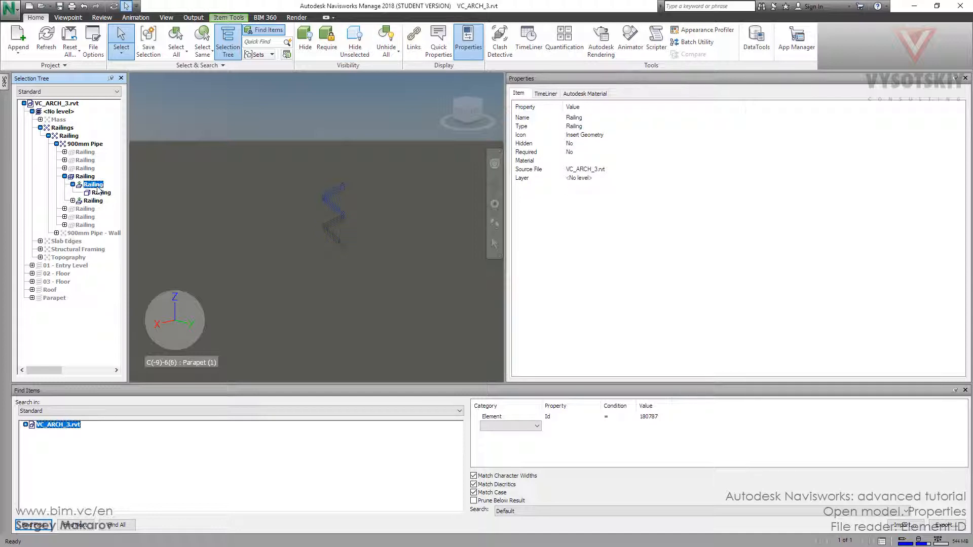
mouse_move(101, 200)
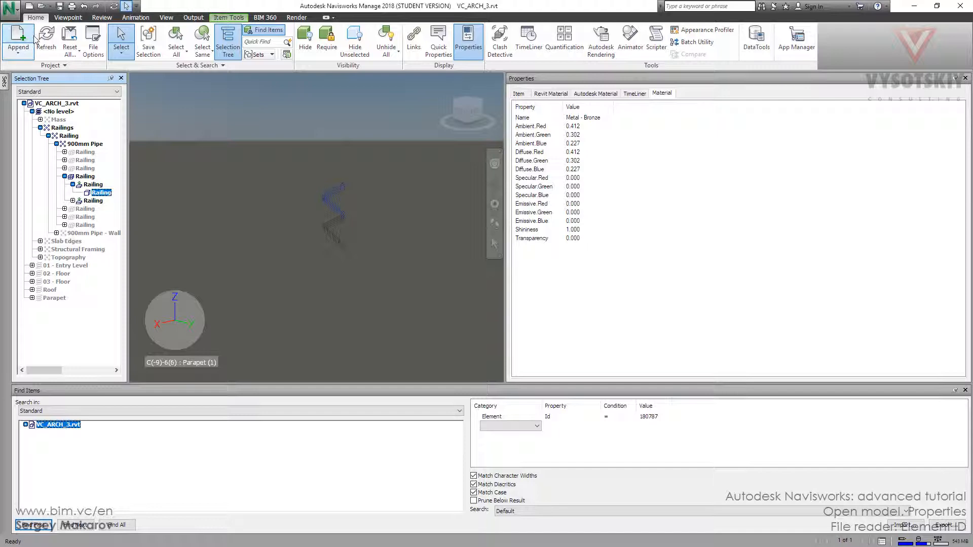
click(10, 9)
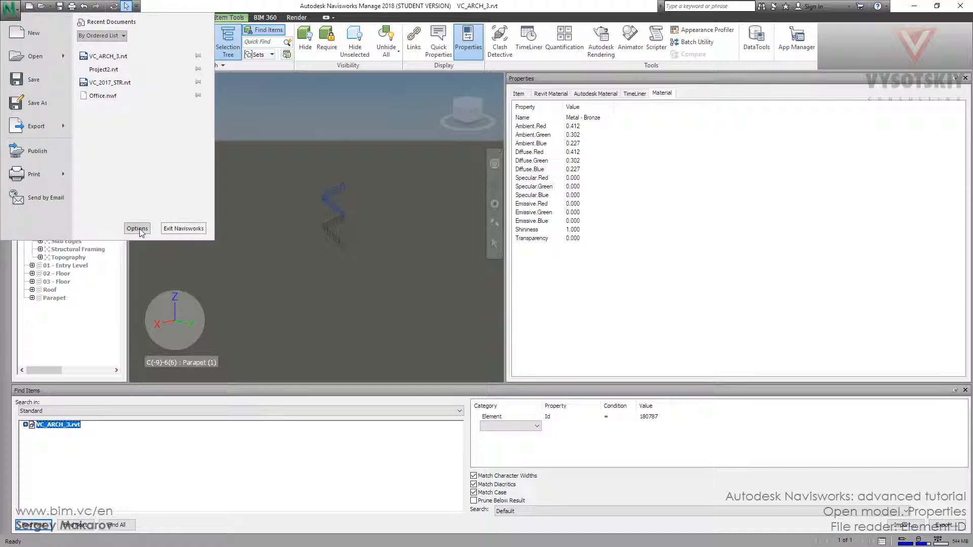
Turn on Convert element Ids in the Revit file reader options and confirm
click(137, 229)
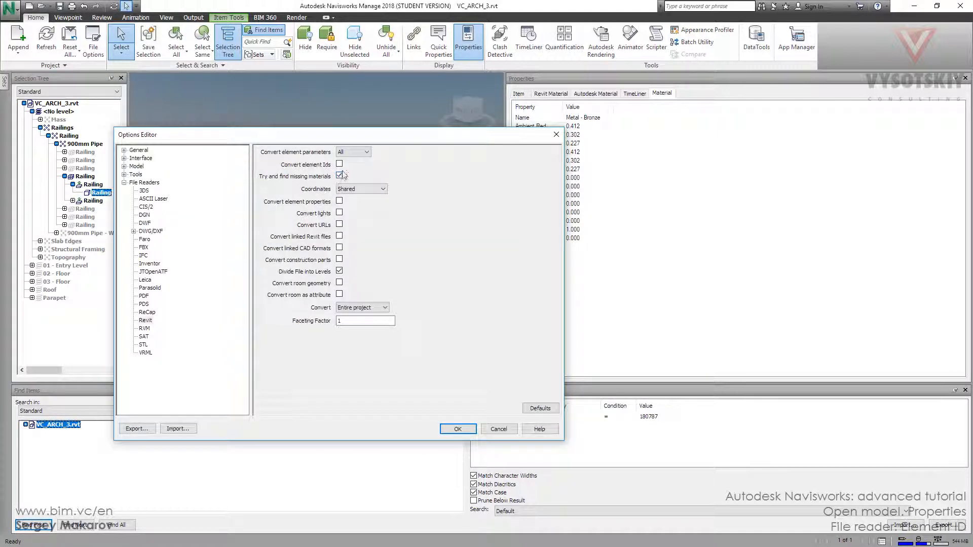
click(338, 164)
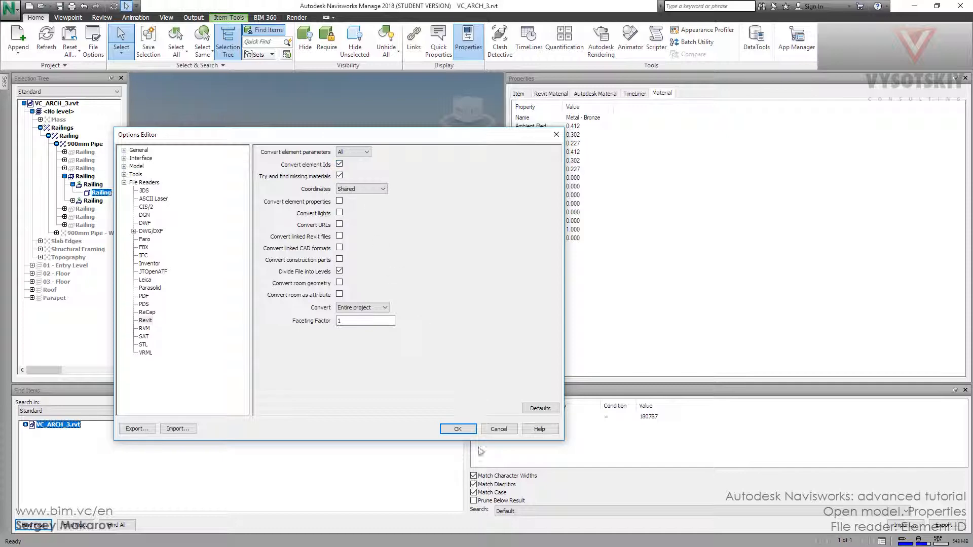
click(457, 428)
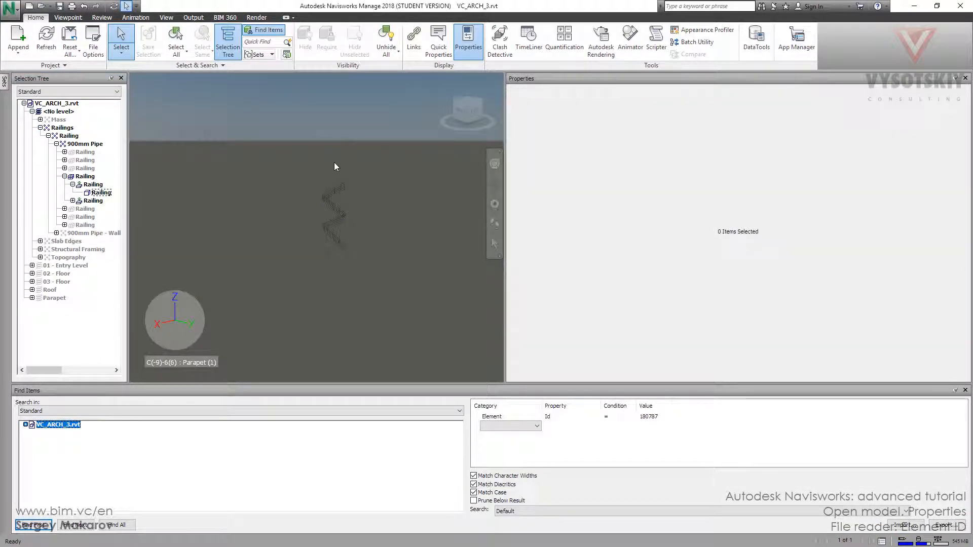
Reload the model so the railing geometry gains an Element ID properties tab
click(45, 38)
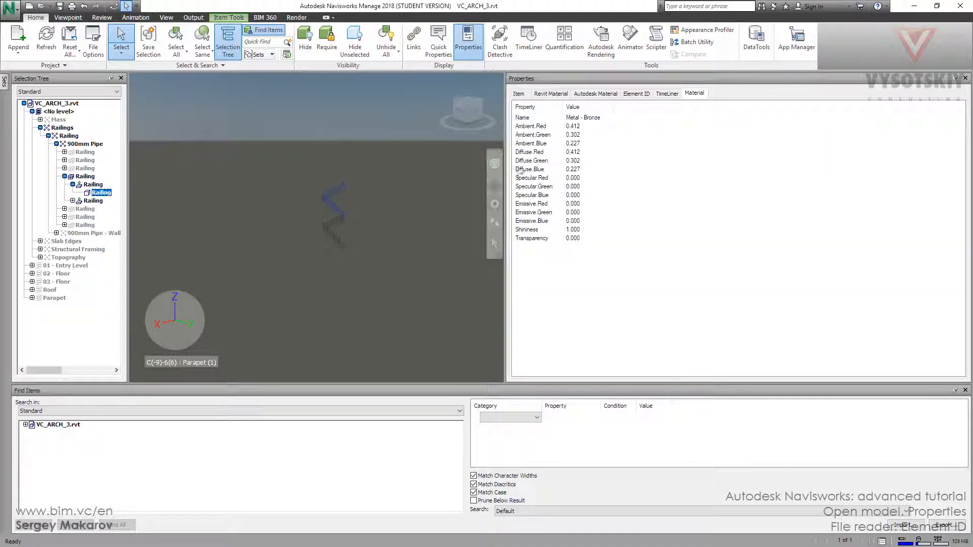
View element ID 180788 on the railing insert and its geometry, then re-enable Convert element Ids
click(636, 94)
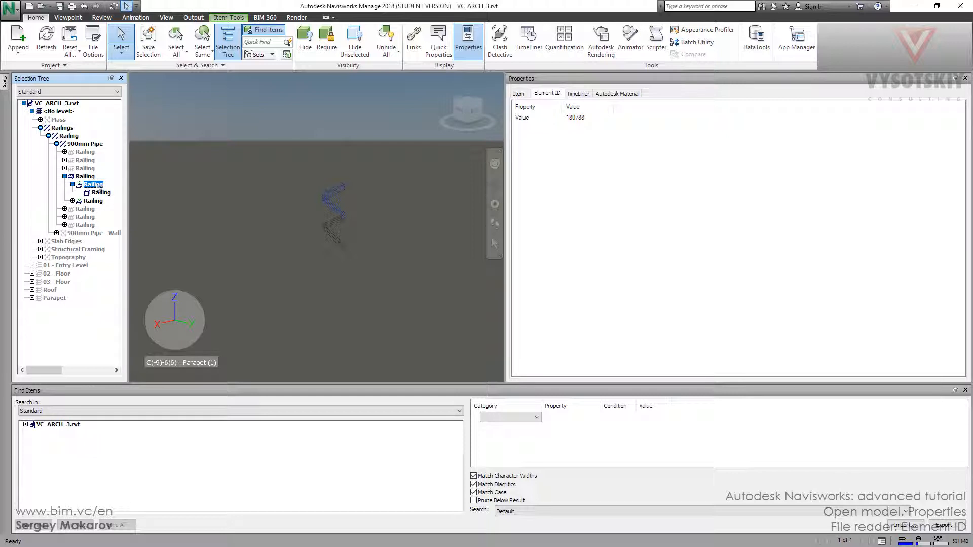
mouse_move(572, 119)
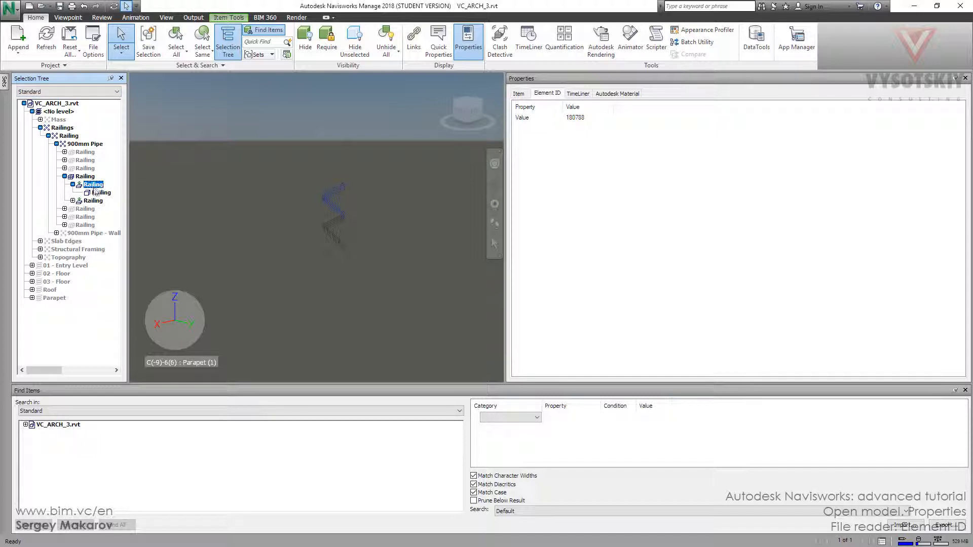
click(99, 192)
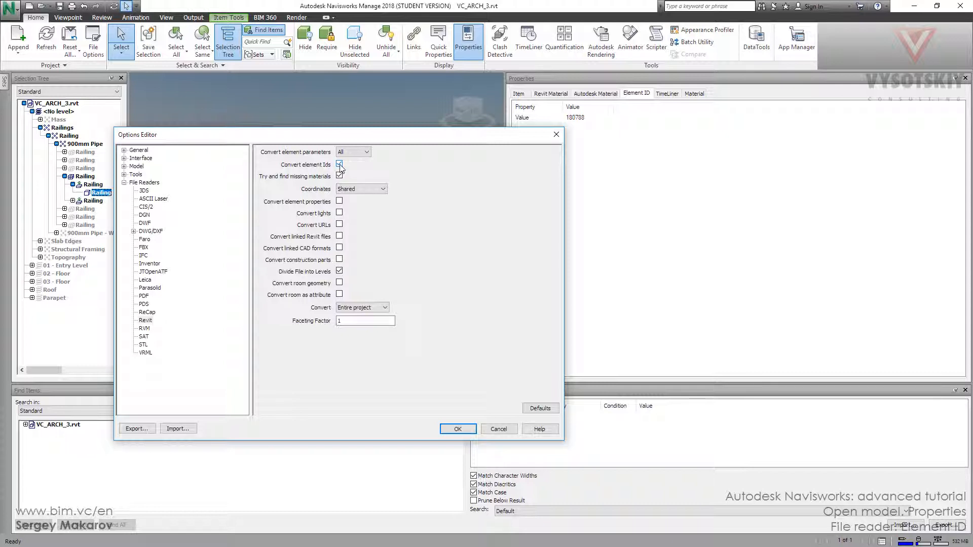
click(338, 164)
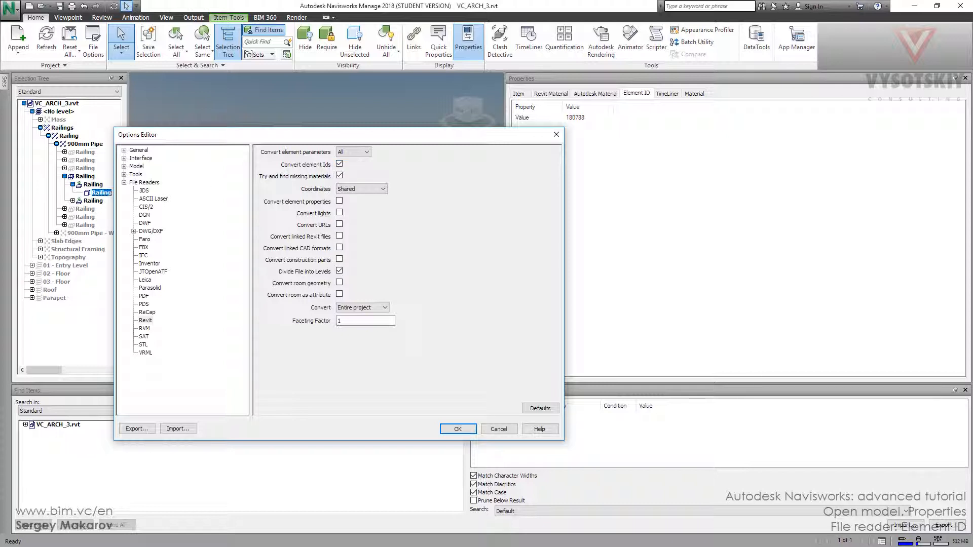